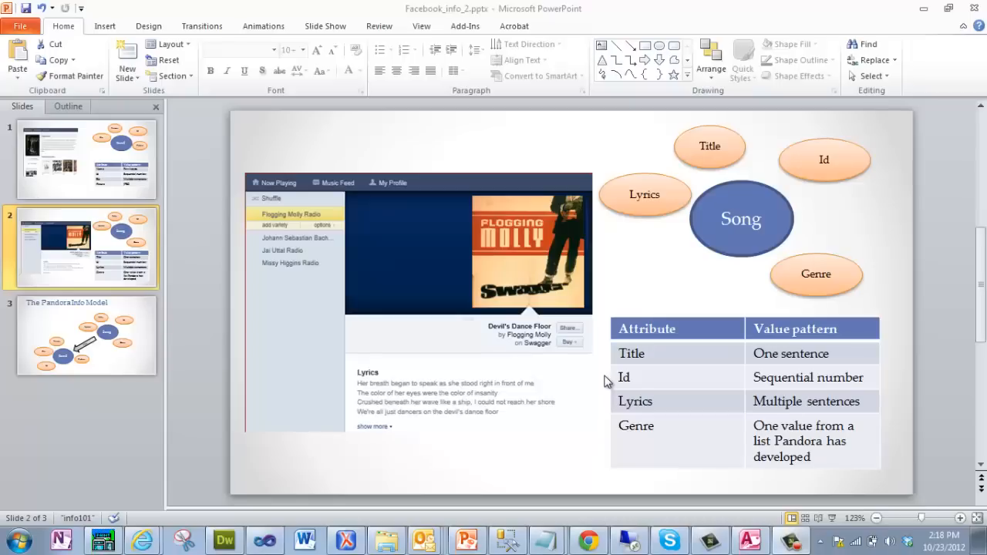
mouse_move(597, 382)
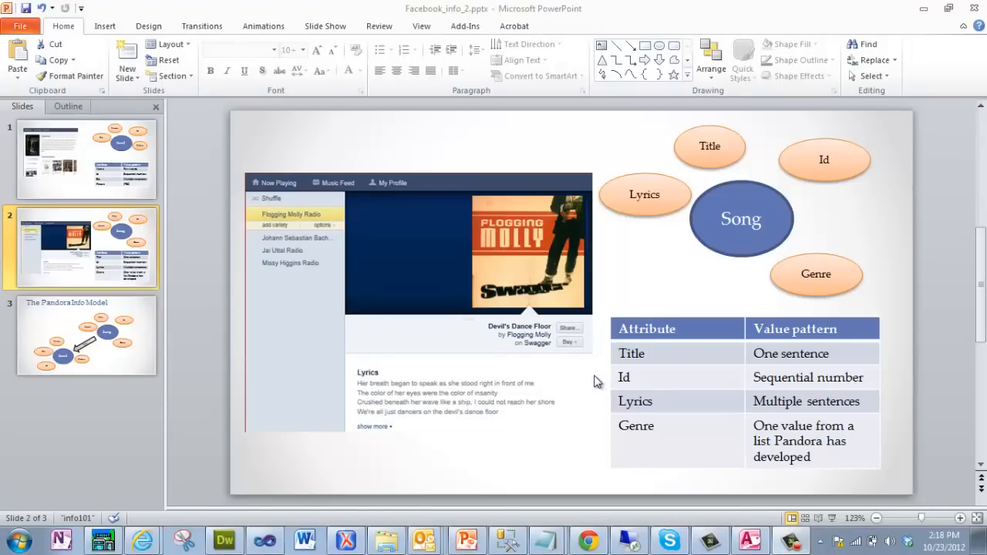
mouse_move(667, 289)
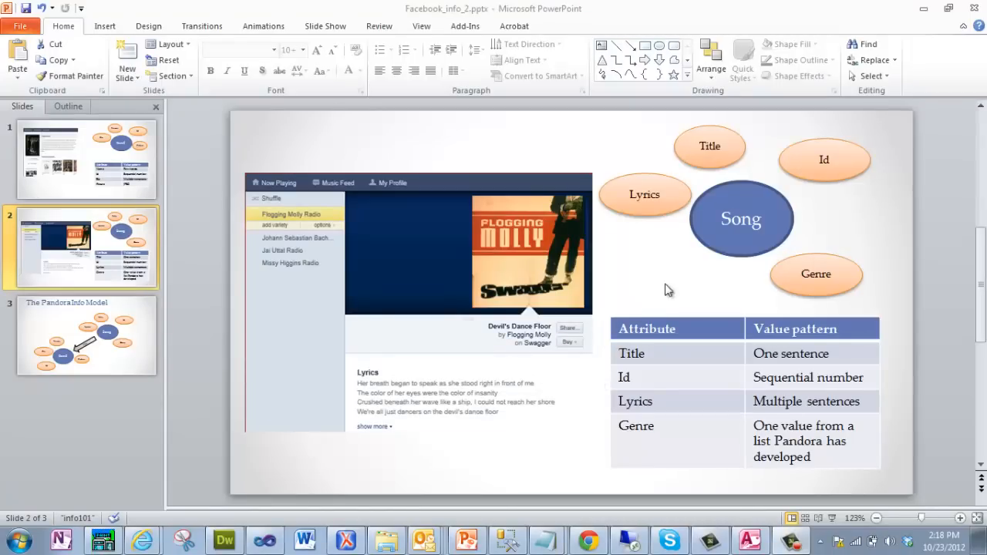
mouse_move(696, 226)
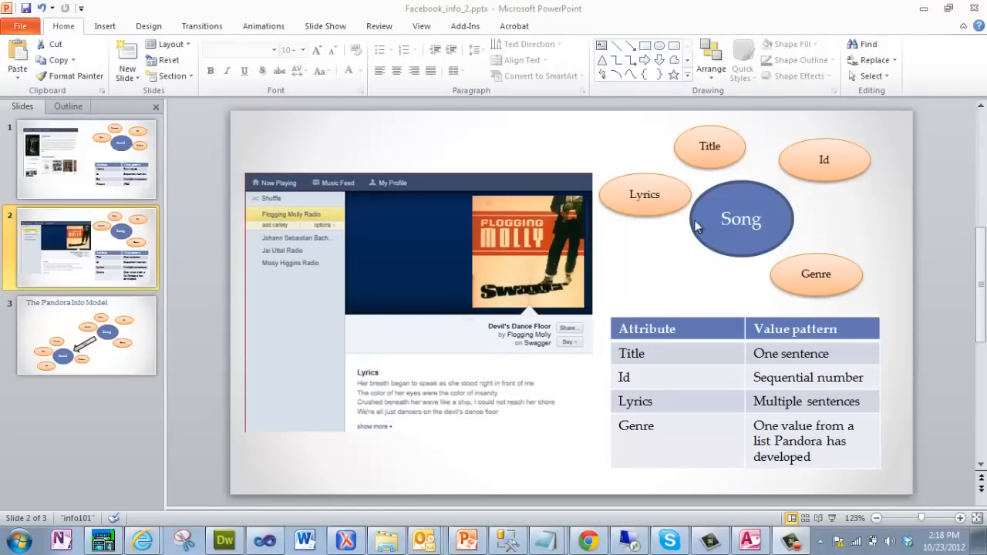
mouse_move(816, 288)
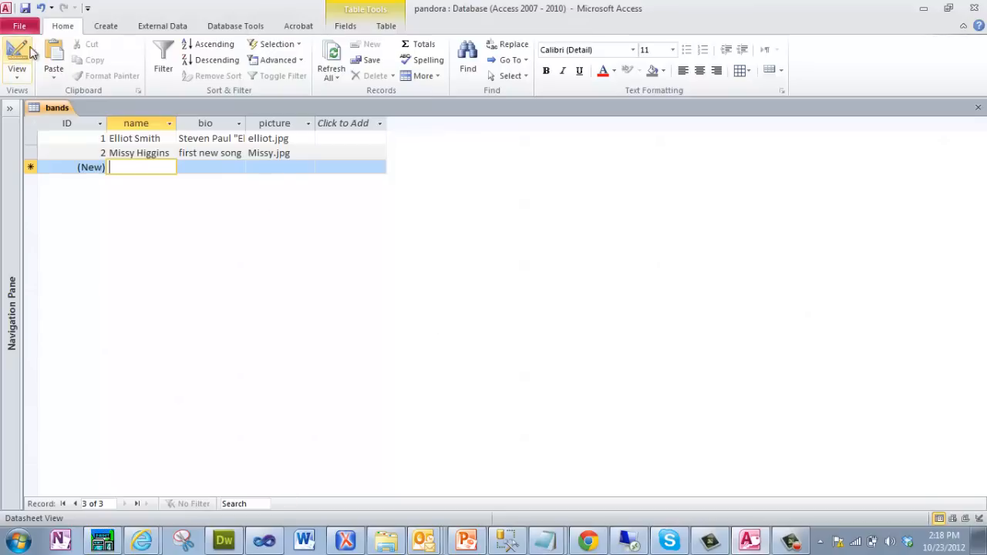
Step: Create a new table, switch it to Design View, and name it 'songs'
click(105, 26)
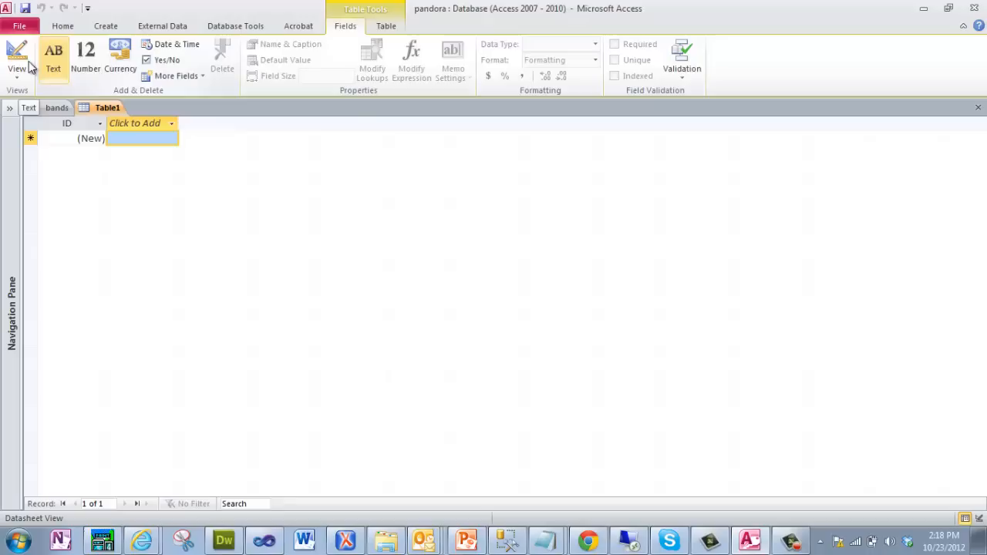
click(17, 58)
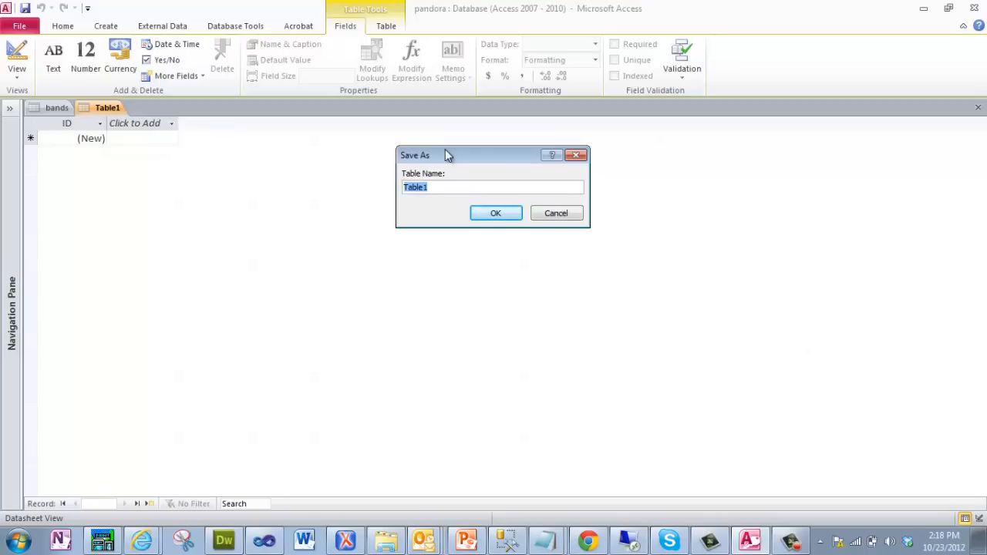
text(songs)
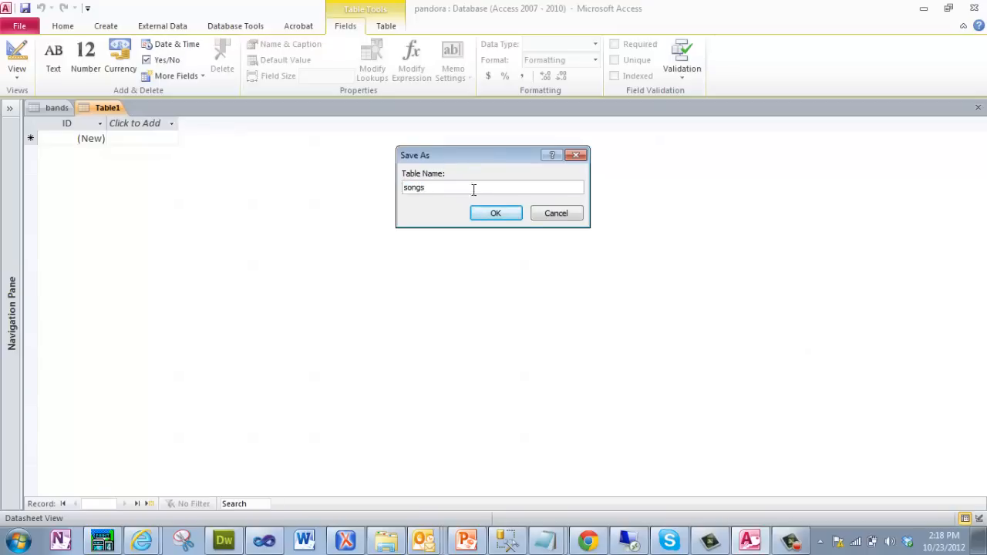
Step: Save the table as 'songs' and add a title Text field below ID
click(495, 213)
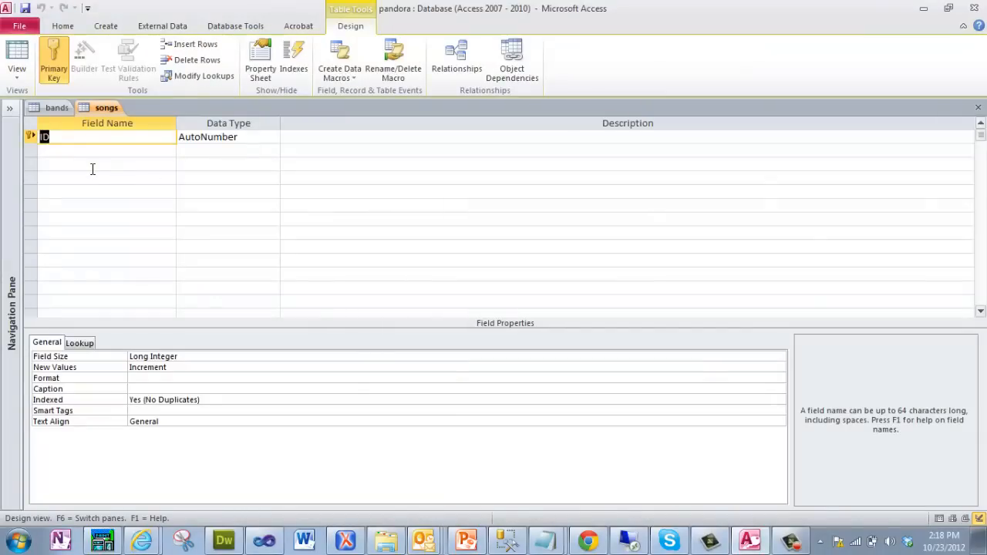
click(91, 153)
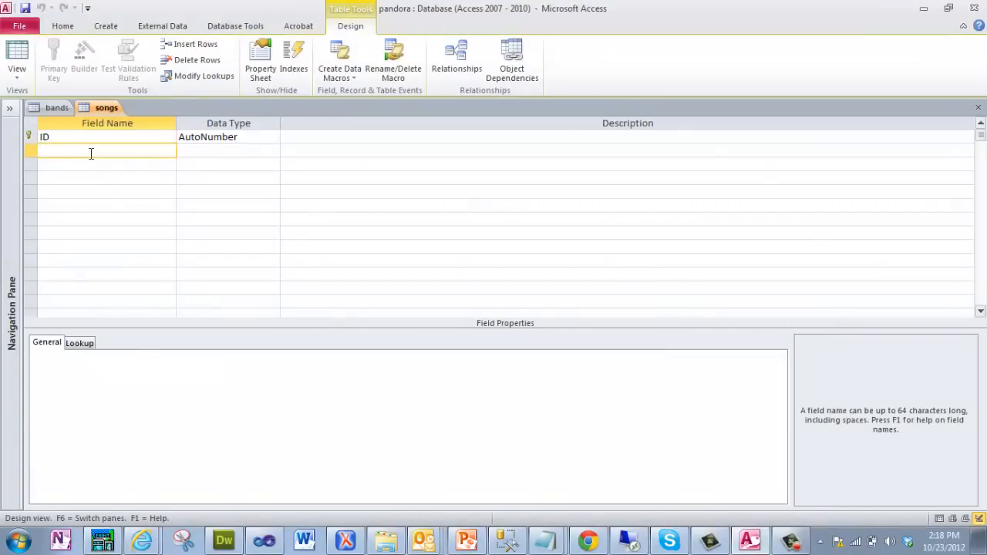
click(223, 136)
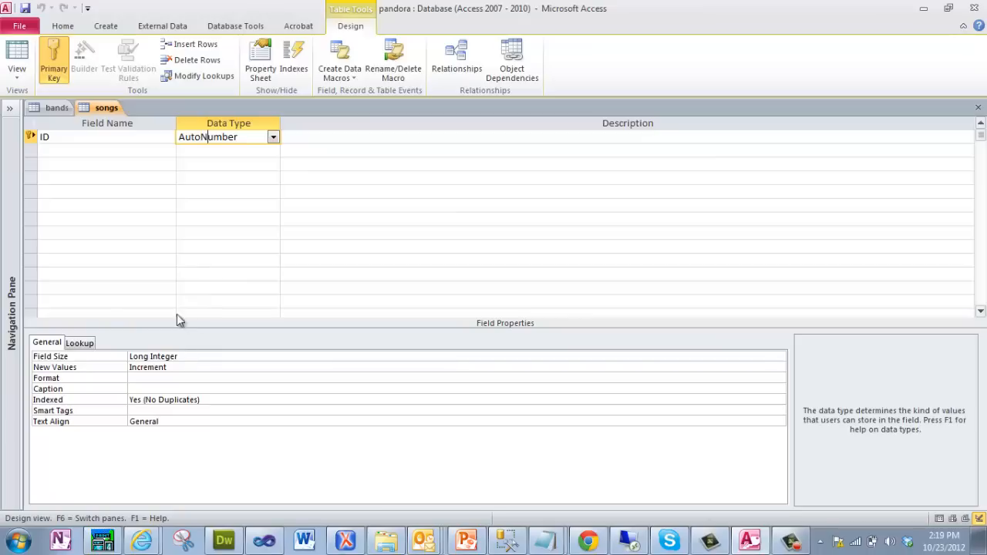
mouse_move(145, 150)
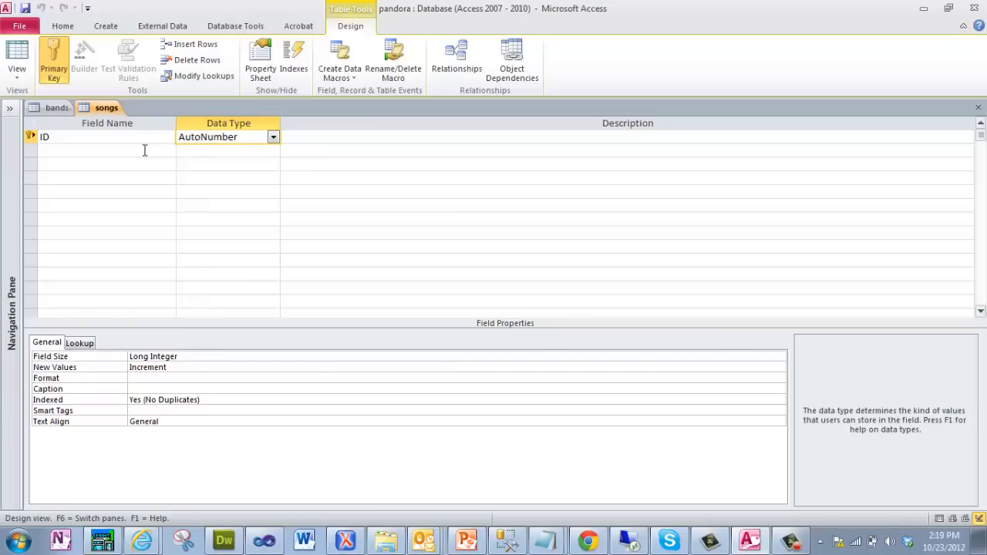
text(Ti)
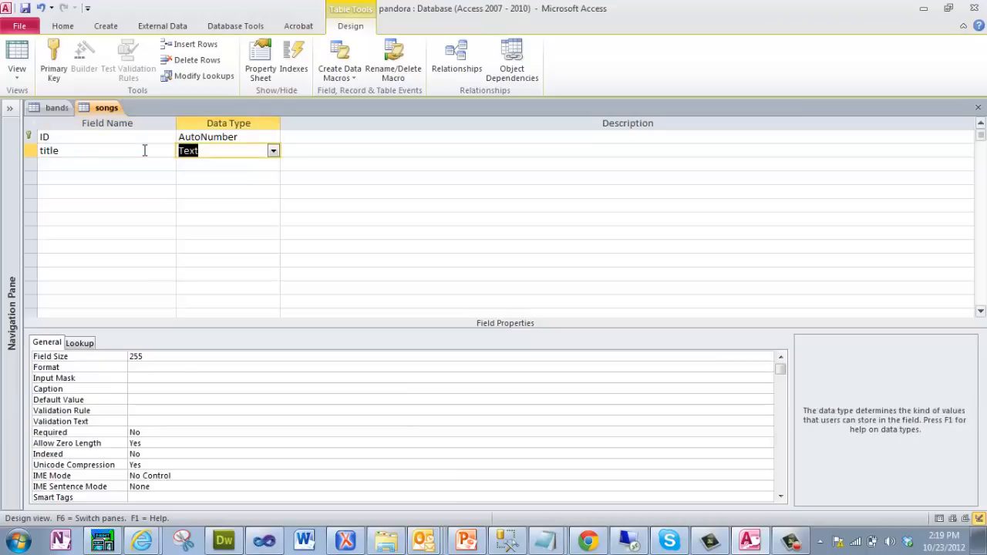
Step: Add a lyrics field and set its data type to Memo
text(lyrics)
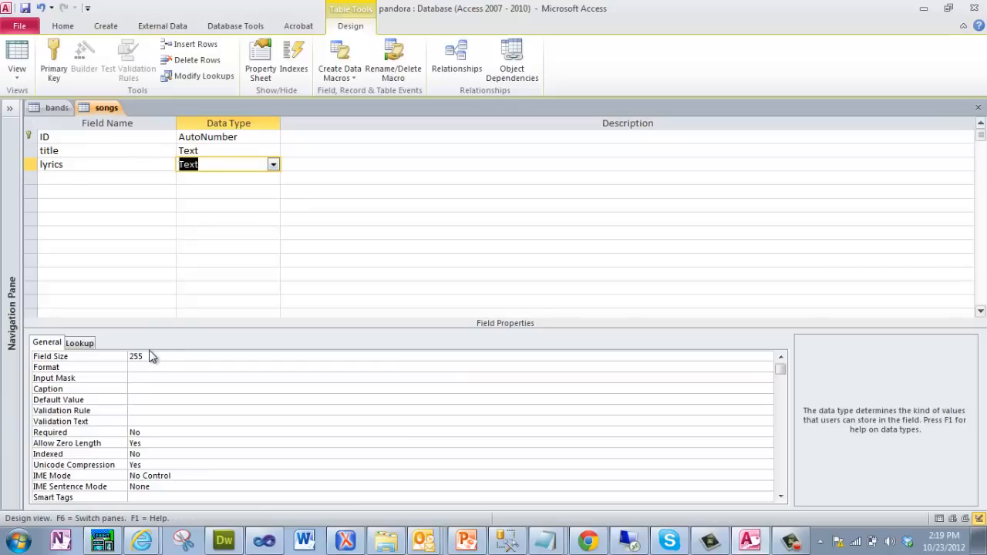
click(135, 355)
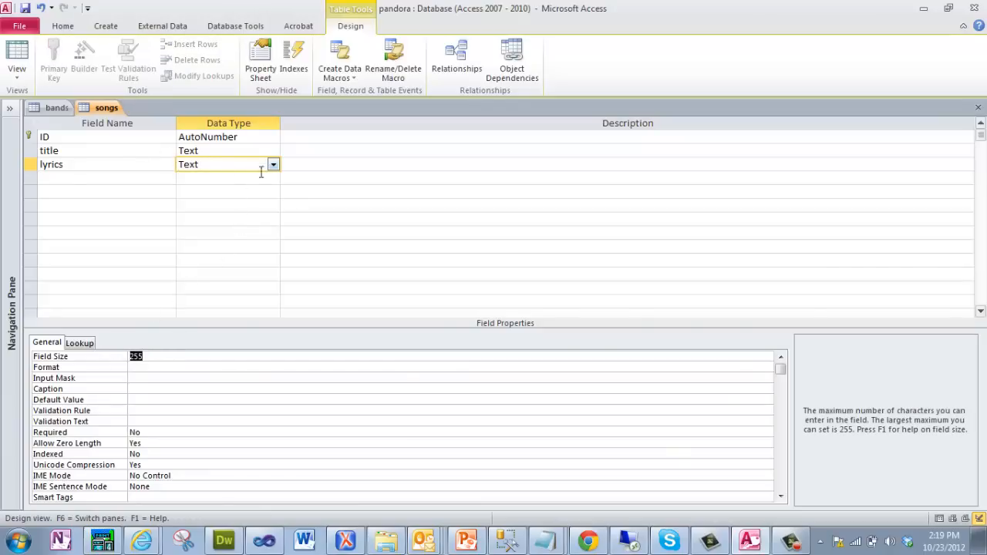
click(273, 165)
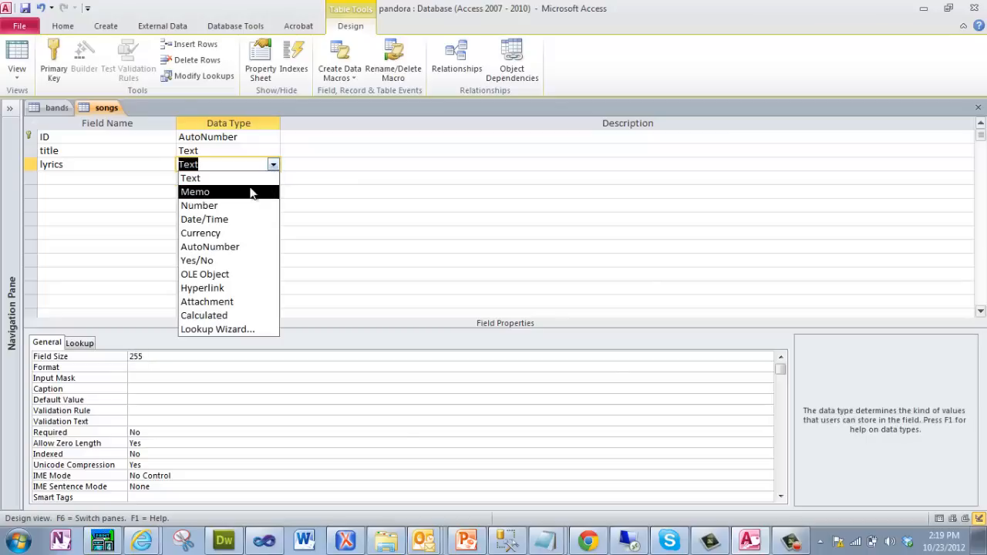
click(196, 191)
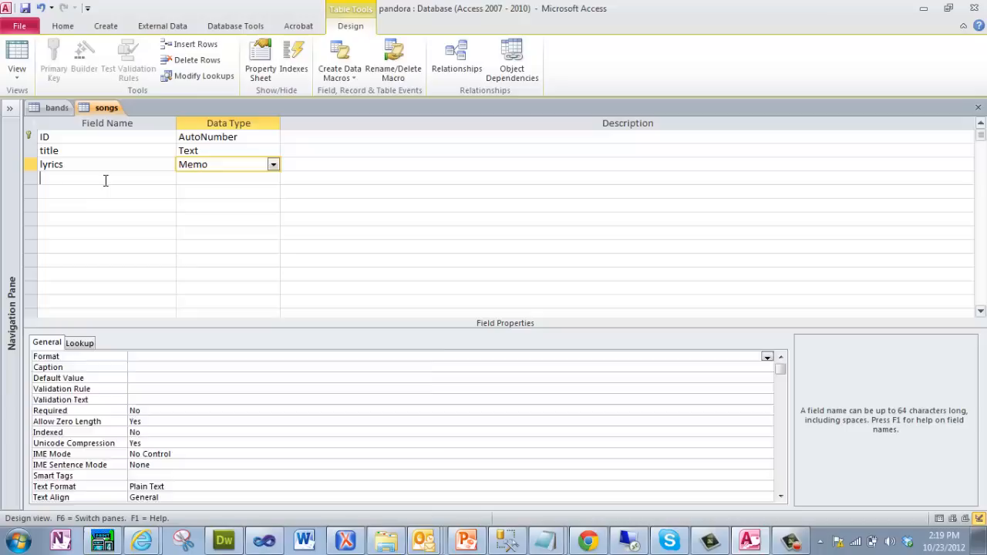
click(107, 179)
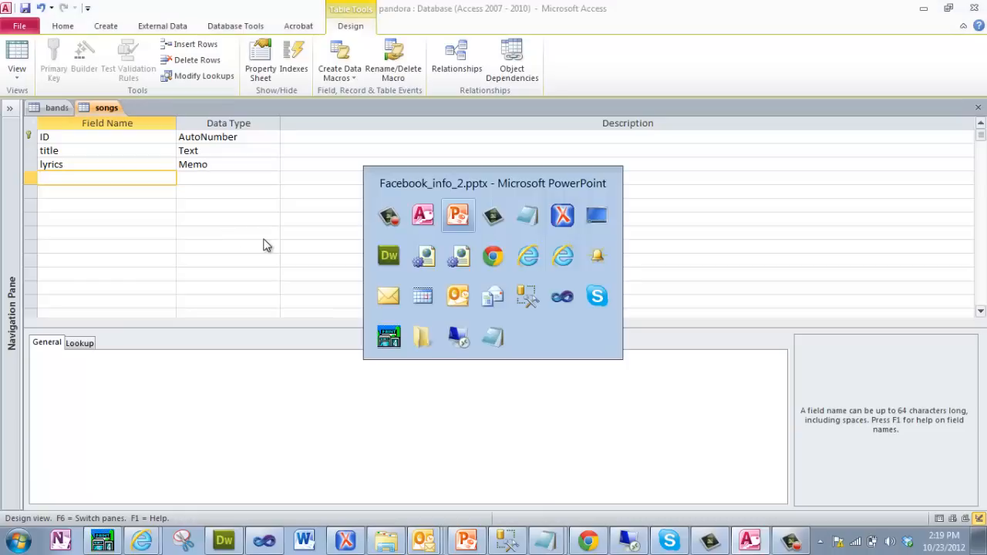
Step: Switch to PowerPoint to review the Song attributes slide (Title, Id, Lyrics, Genre)
click(458, 215)
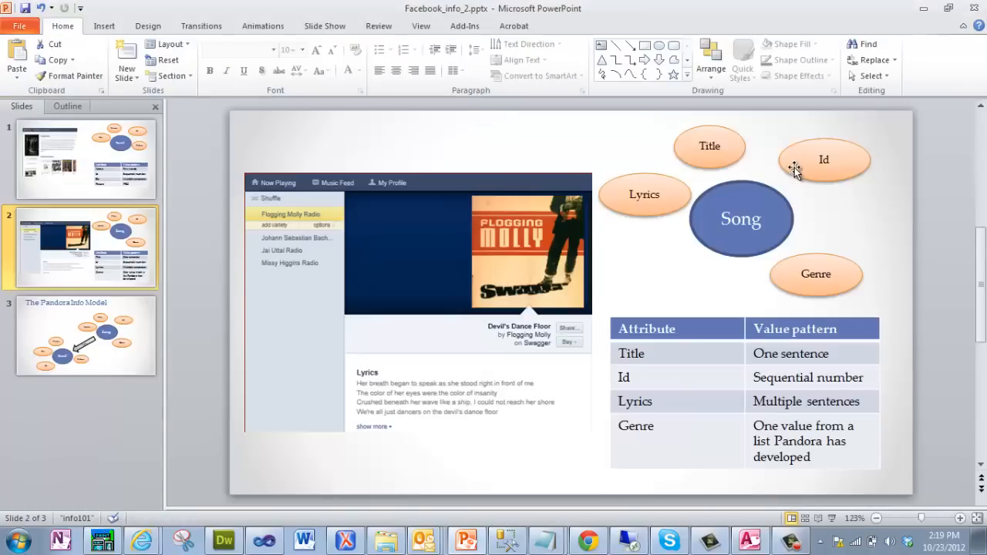
mouse_move(827, 289)
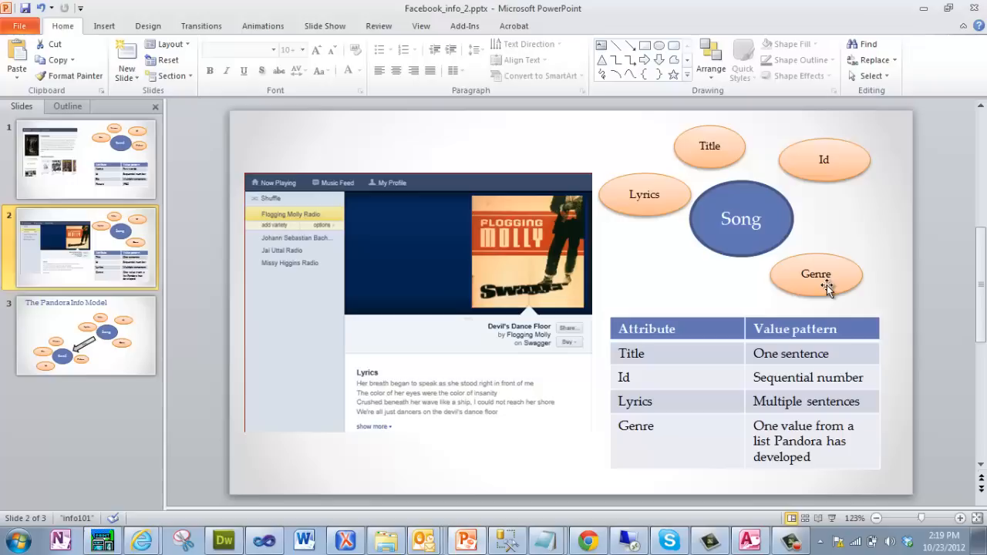
mouse_move(796, 358)
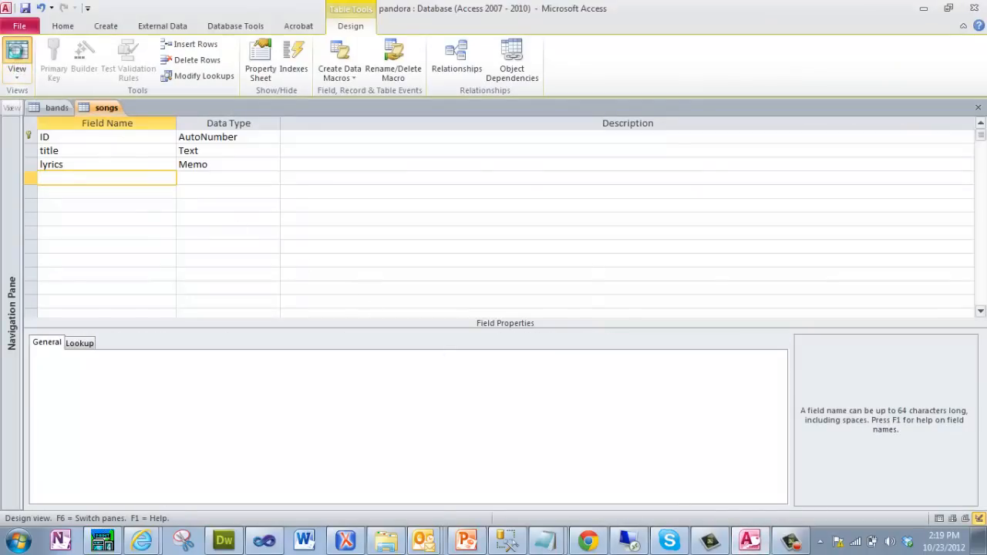
Step: Switch the songs table to Datasheet View, accepting the save prompt
click(17, 54)
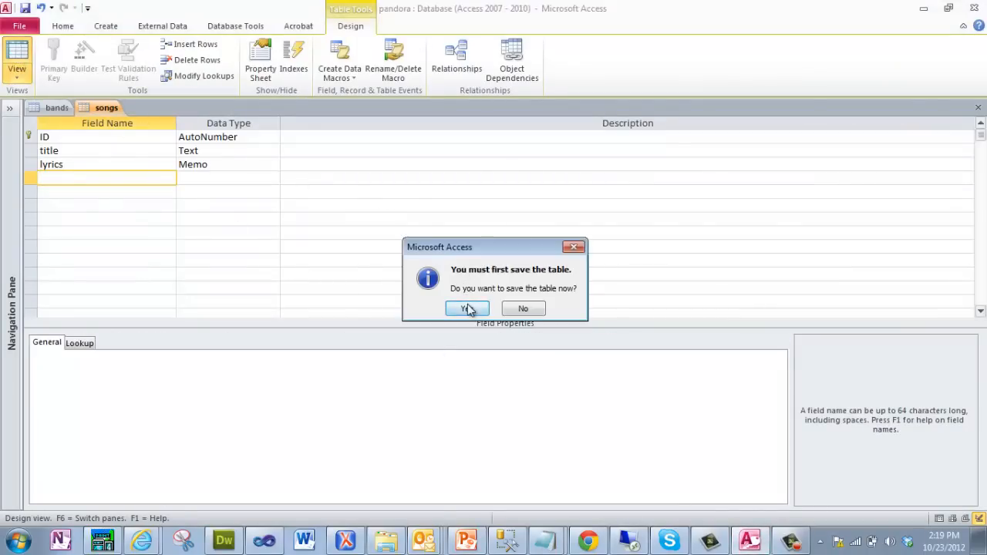
click(465, 308)
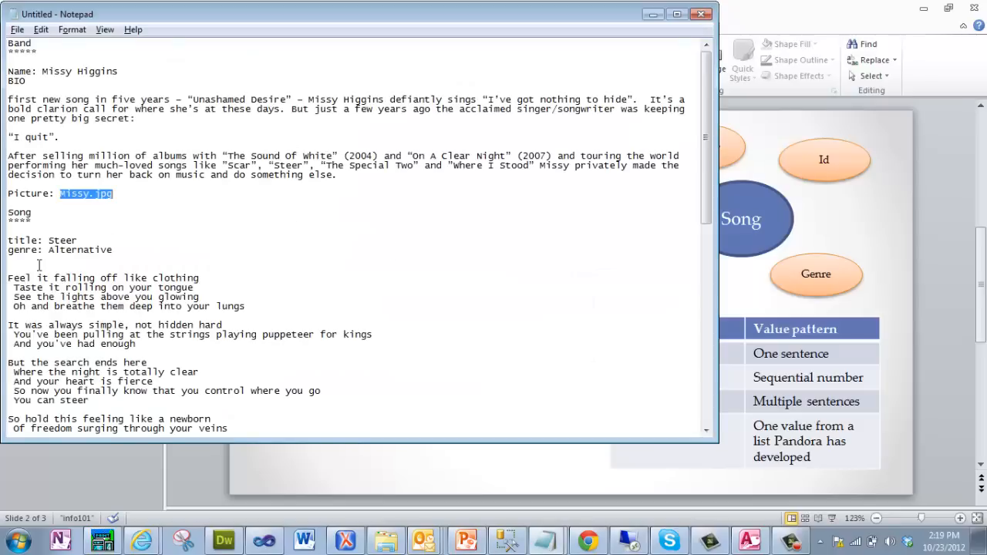
Step: Select the Steer lyrics in Notepad and enter Steer as the first record's title
click(61, 240)
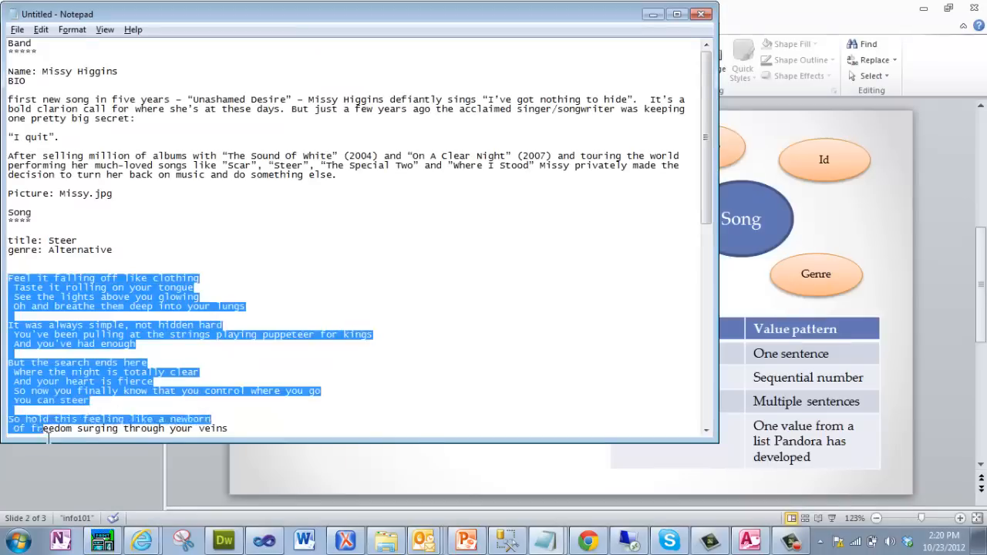
scroll(down, 3)
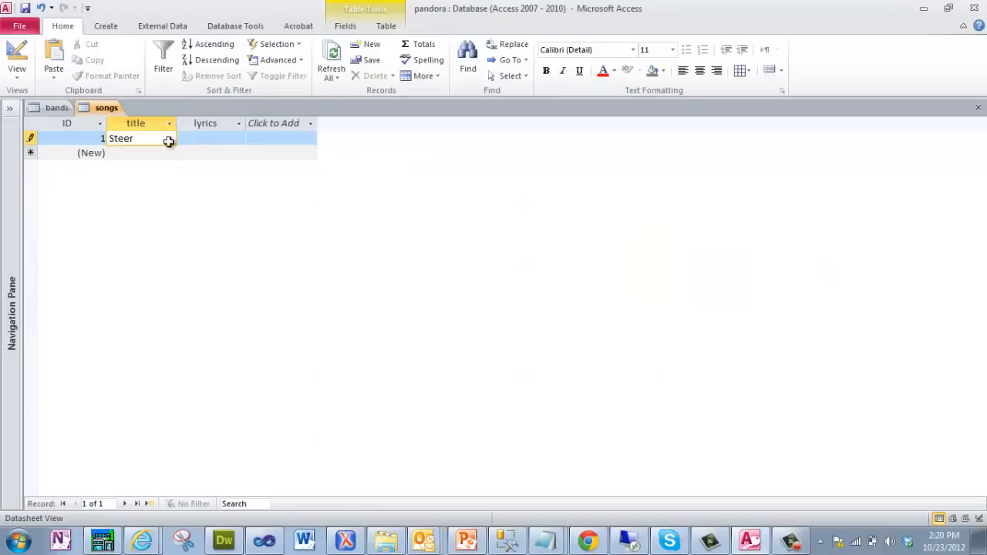
text(u can steer)
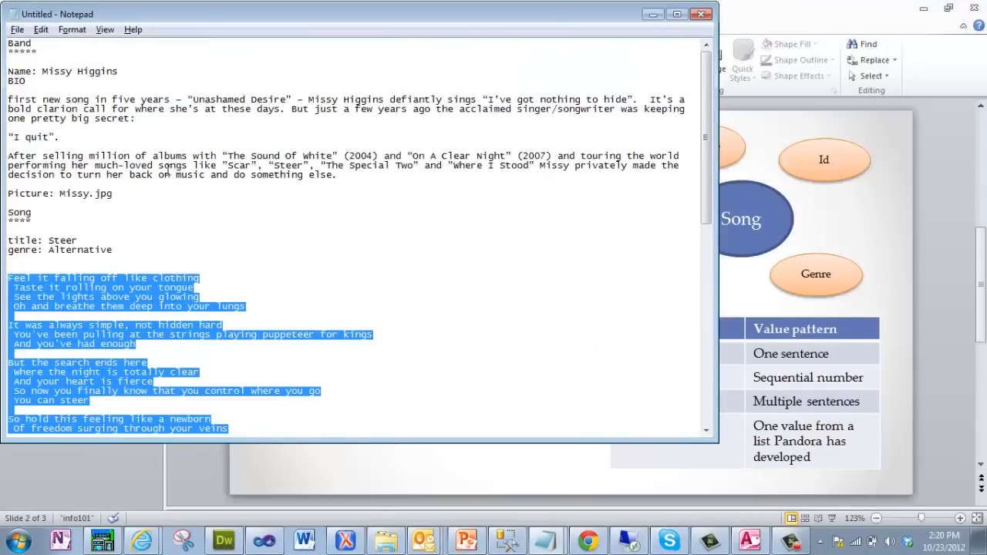
Step: Scroll through Notepad and select the King's Crossing lyrics for the second record
scroll(down, 3)
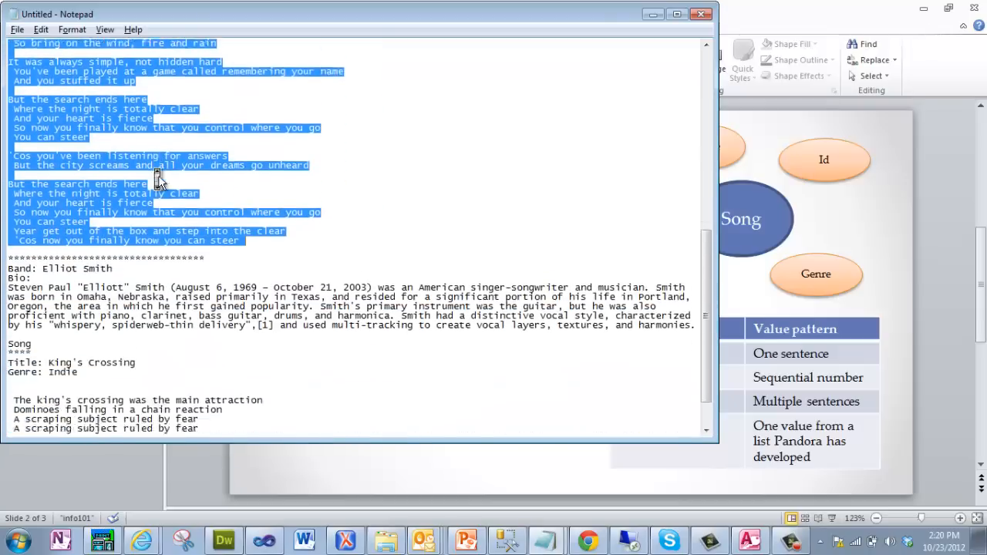
scroll(down, 3)
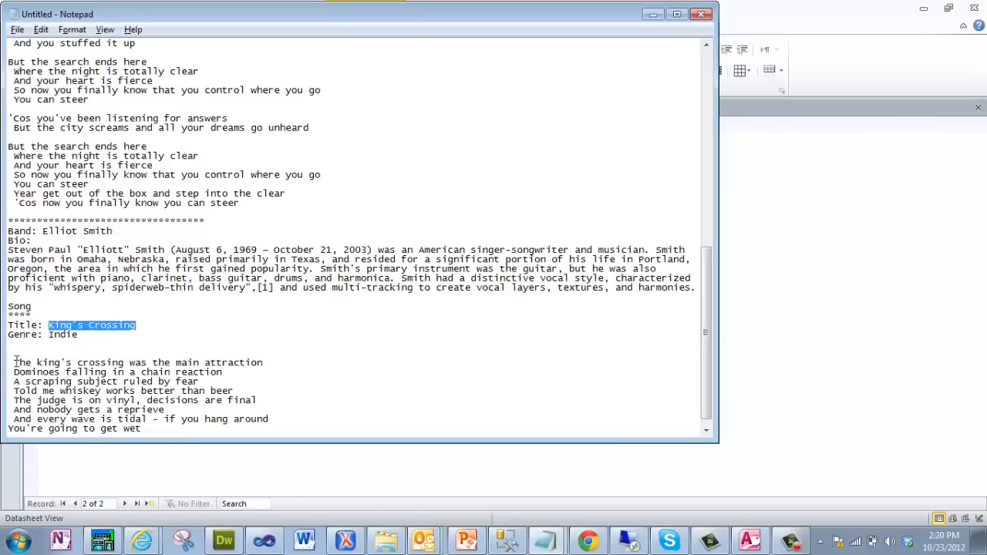
drag(14, 363, 88, 400)
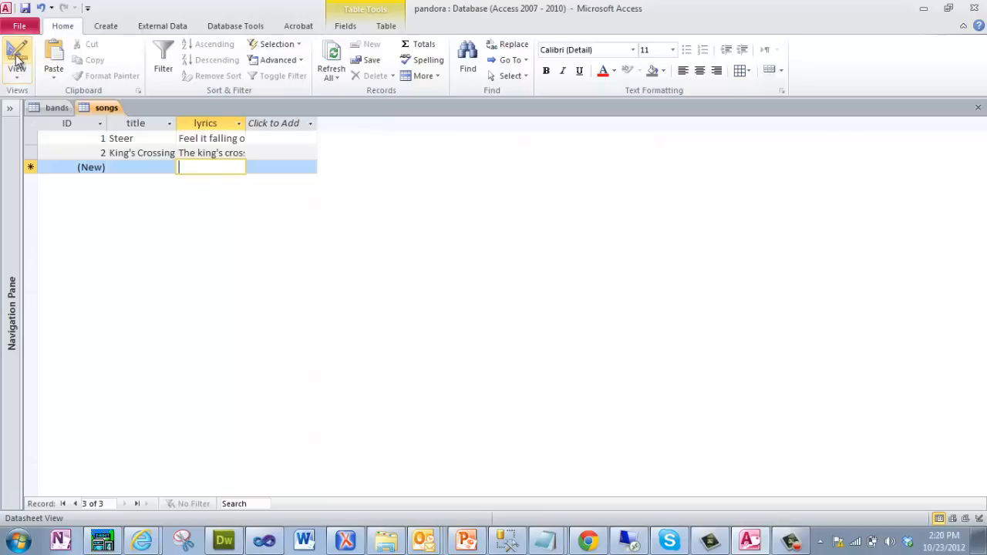
mouse_move(215, 192)
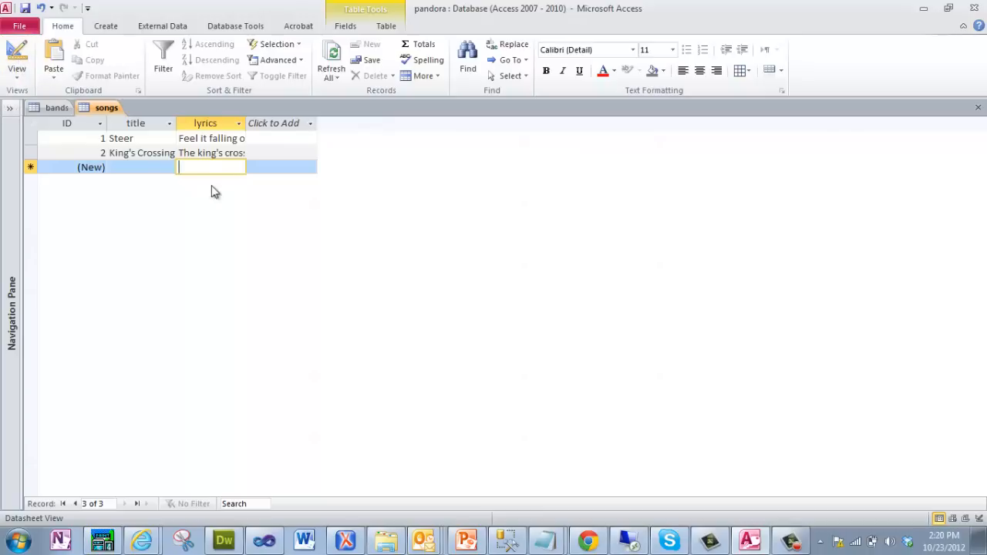